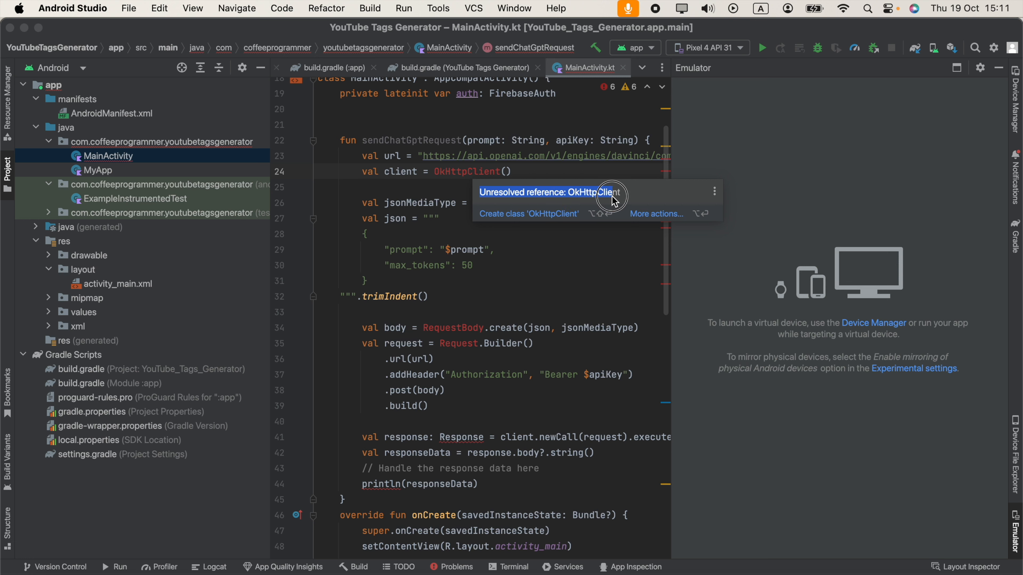
mouse_move(629, 202)
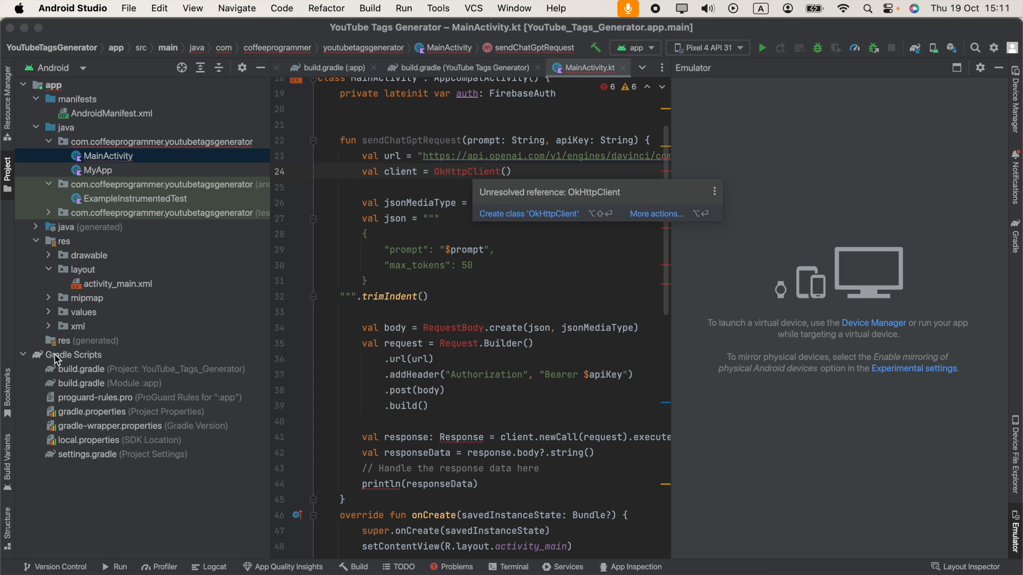
Add implementation 'com.squareup.okhttp3:okhttp:4.9.1' to the app build.gradle, sync Gradle, and return to MainActivity.kt.
click(106, 383)
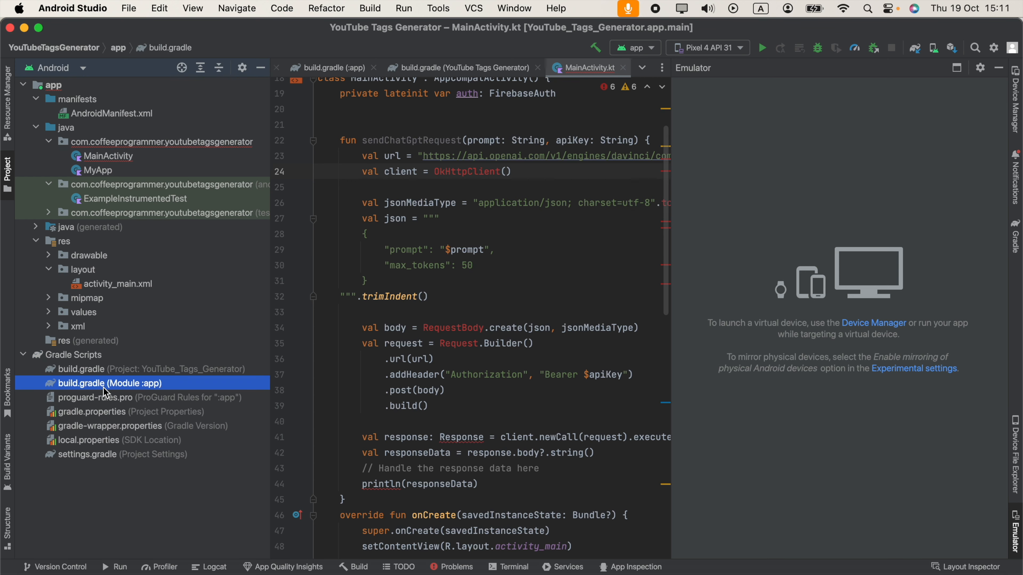
click(81, 383)
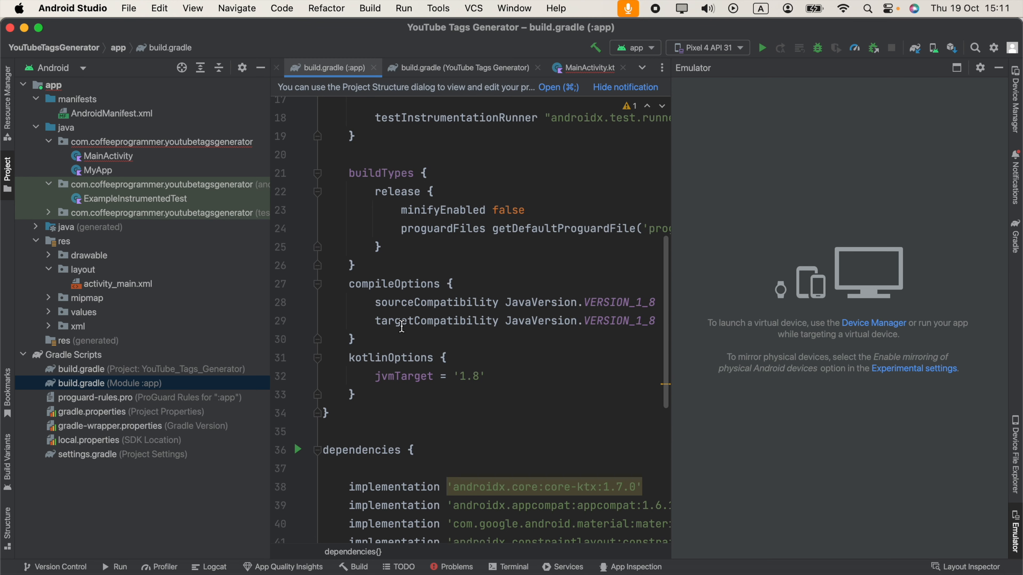
scroll(down, 3)
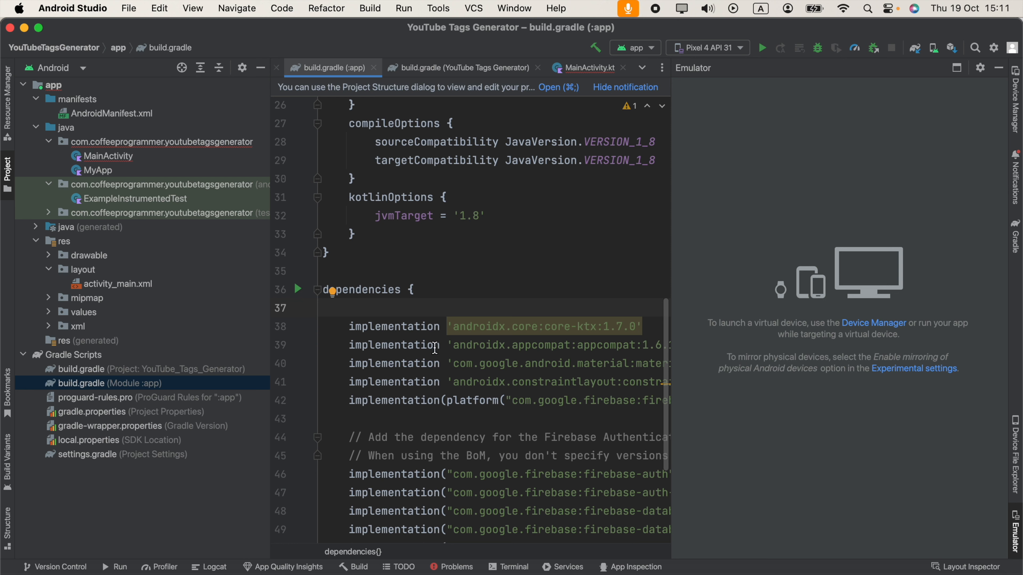
mouse_move(434, 349)
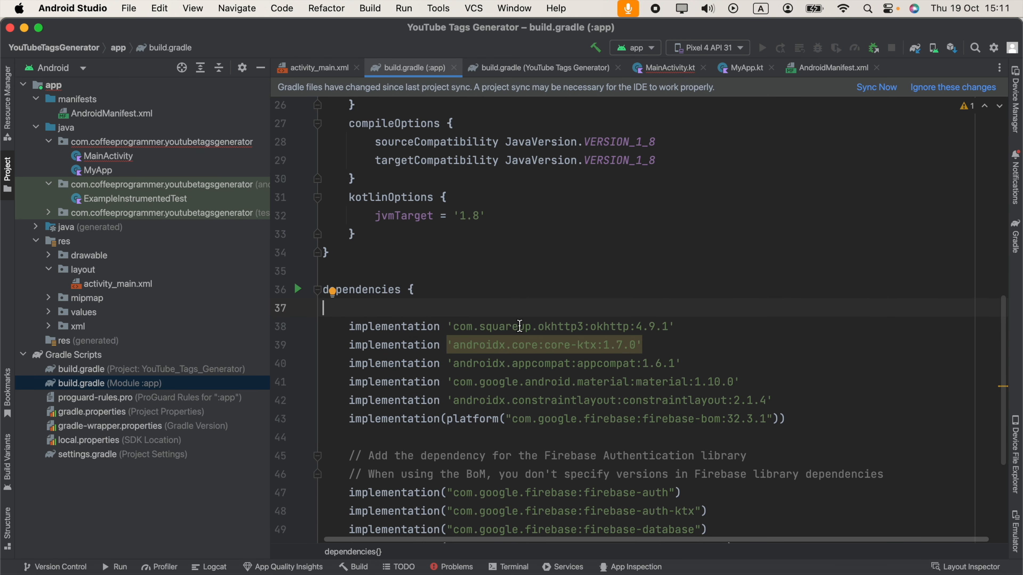
mouse_move(583, 321)
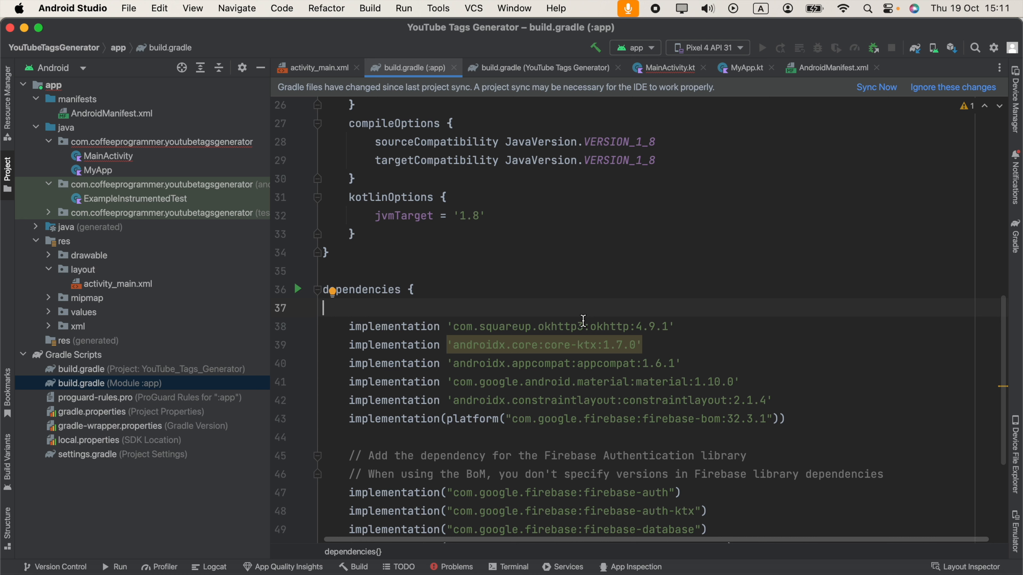
mouse_move(633, 316)
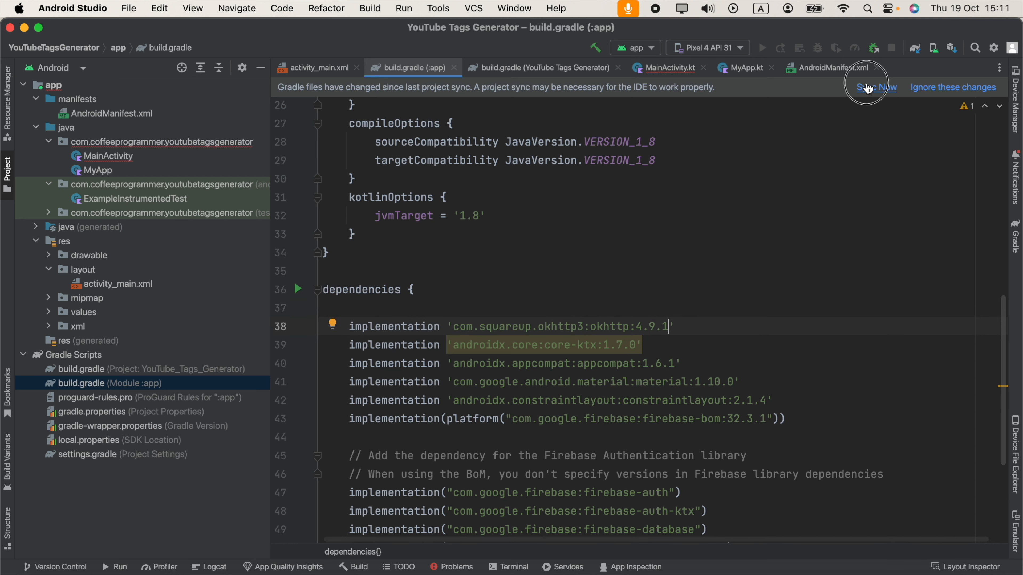
click(876, 87)
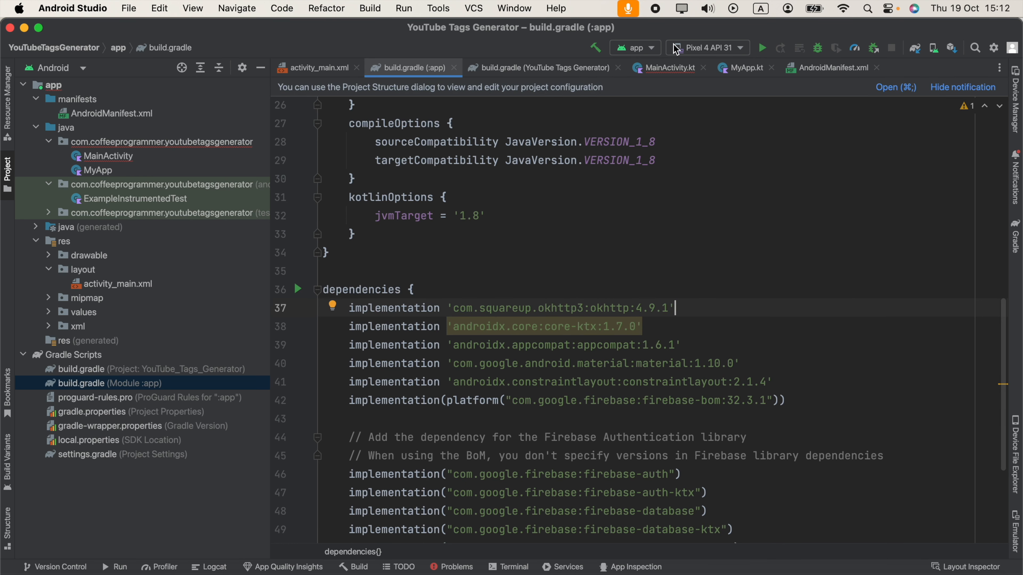
click(668, 68)
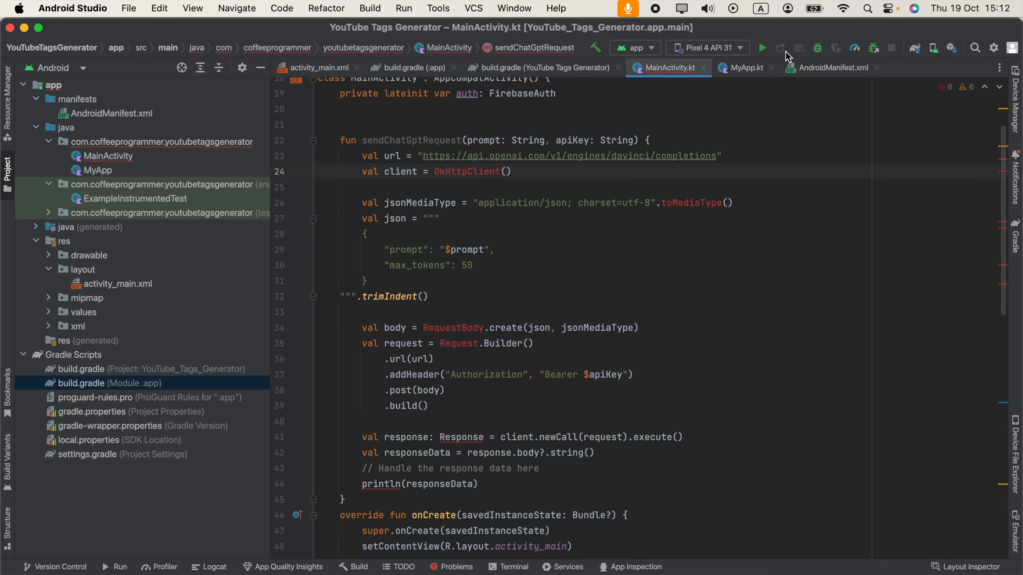
mouse_move(457, 171)
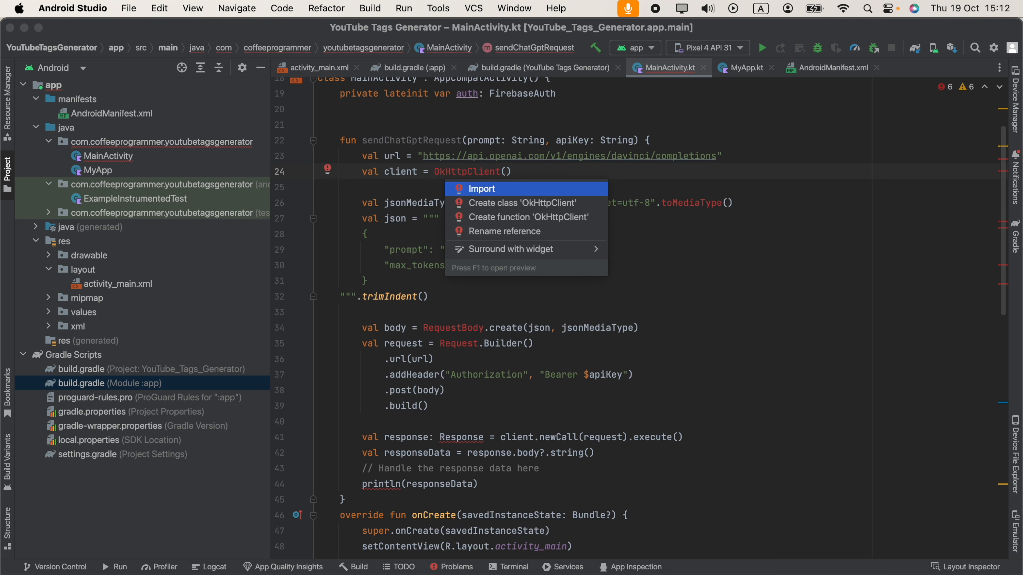
mouse_move(420, 155)
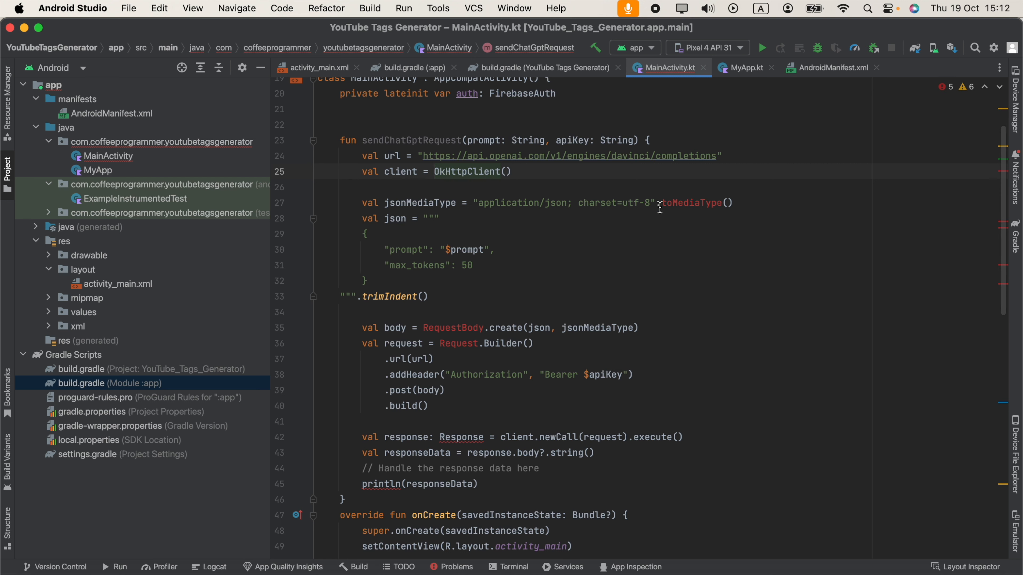
mouse_move(679, 206)
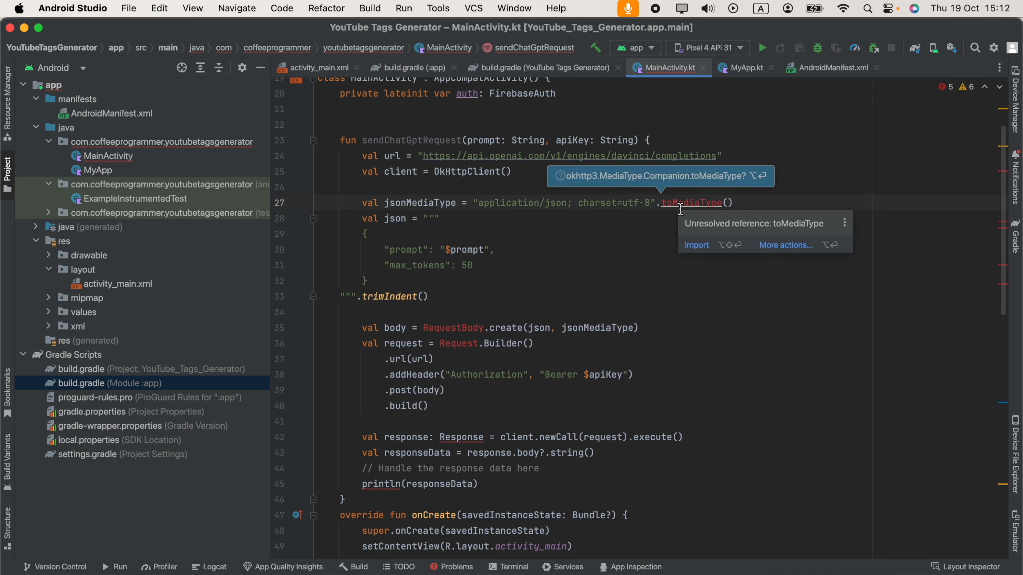